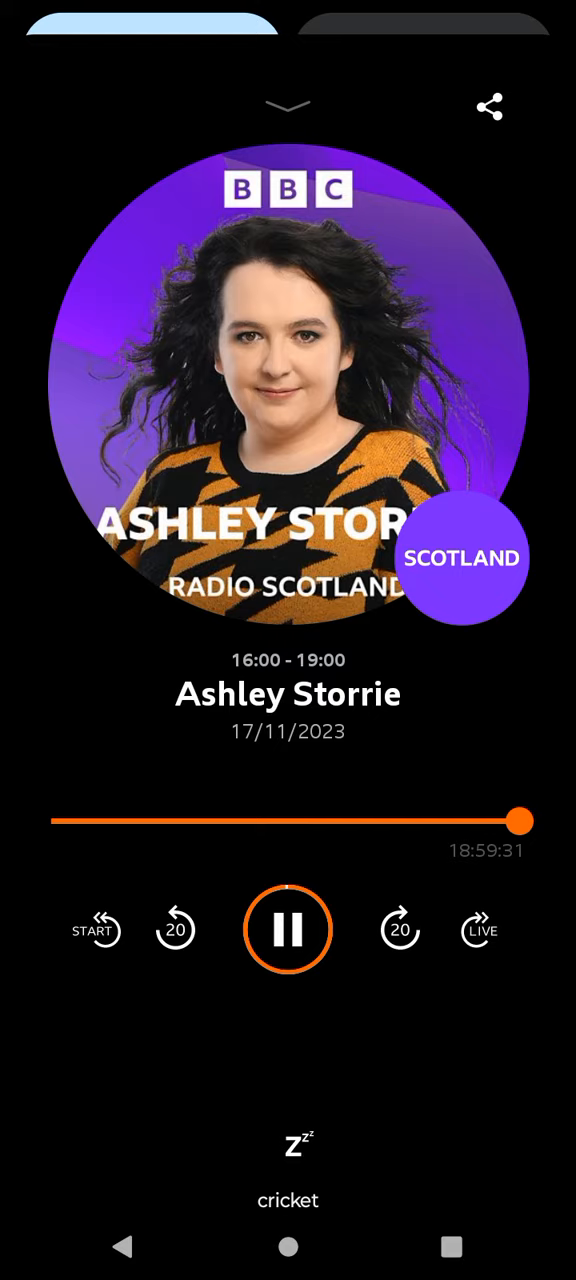
# Pause playback of Ashley Storrie's Radio Scotland show from 17/11/2023.
pyautogui.click(288, 928)
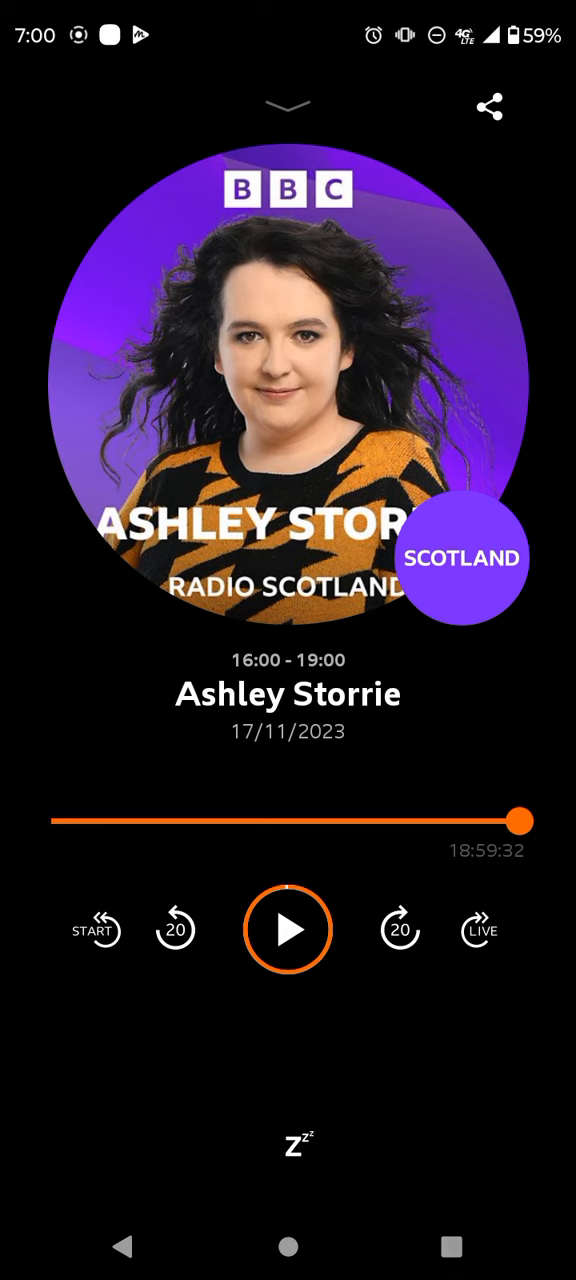